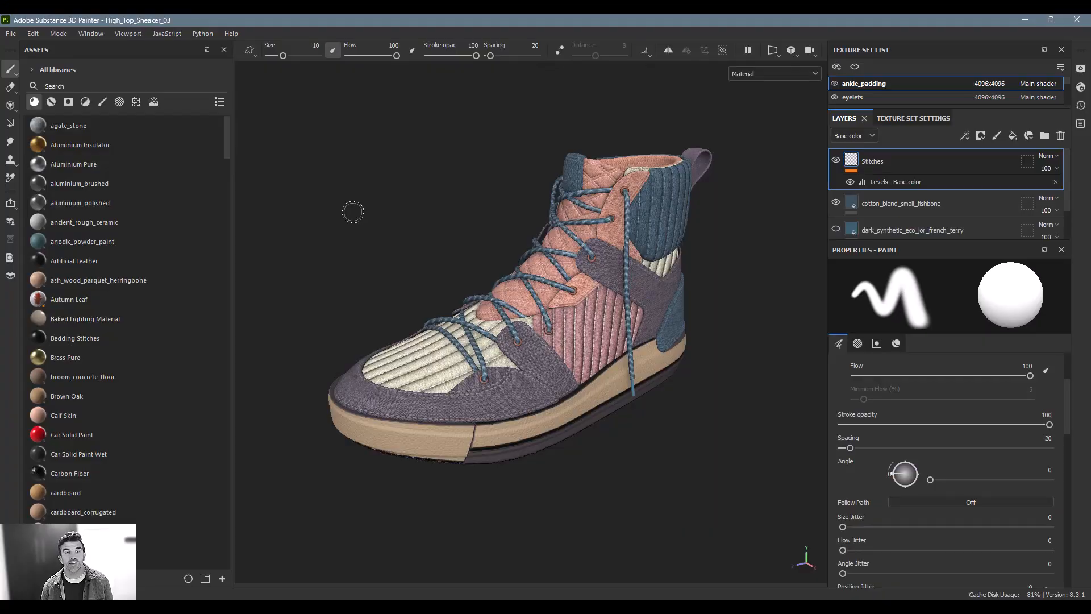
pyautogui.moveTo(153, 102)
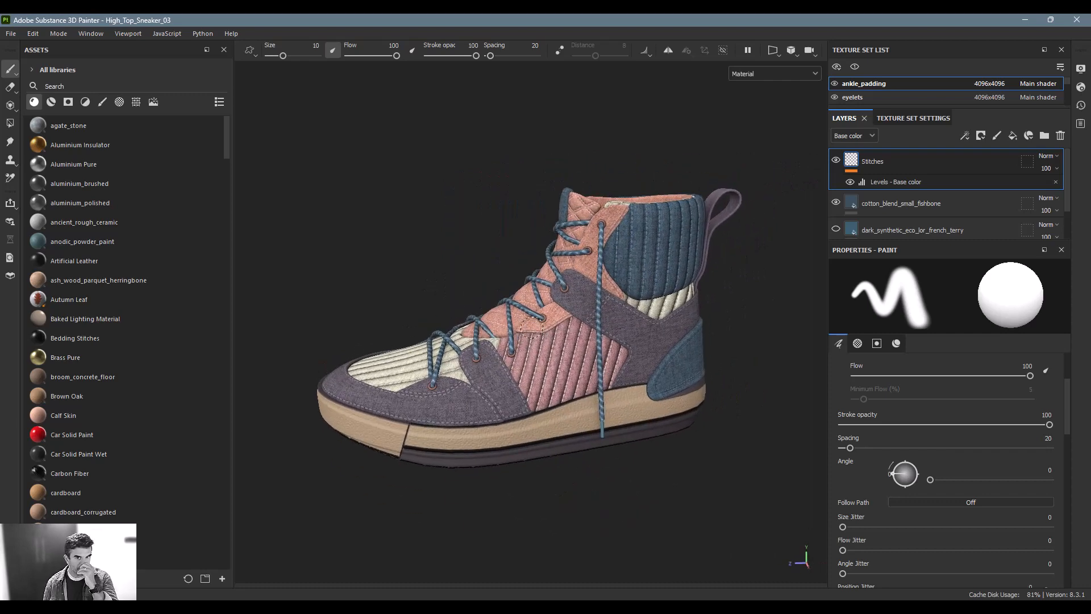
pyautogui.moveTo(241, 165)
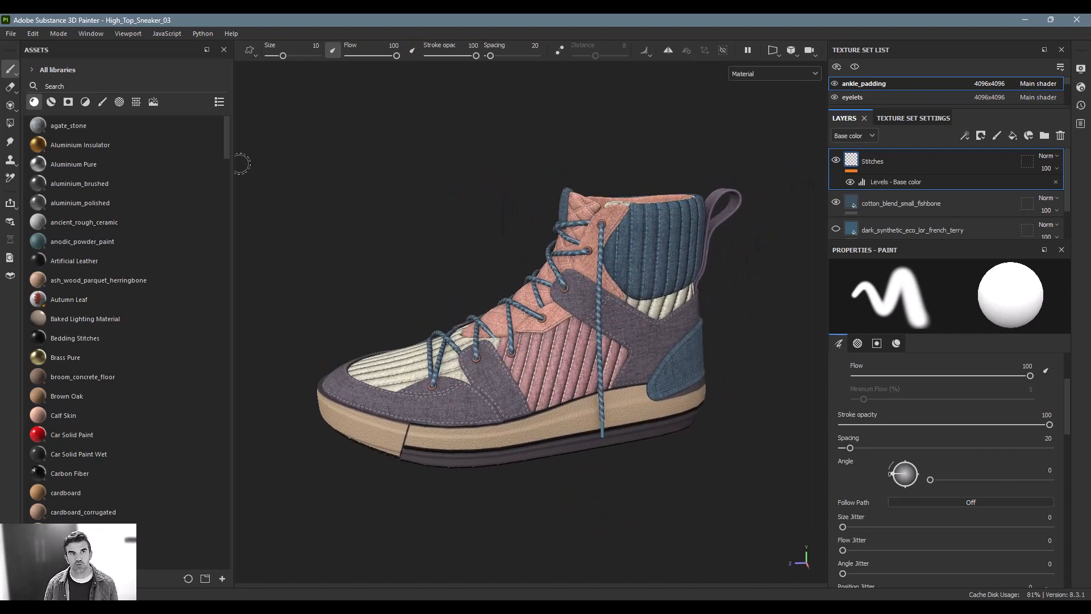
# Filter Assets to Environments and apply Soft 1LowContrast Front to light the sneaker.
pyautogui.click(153, 102)
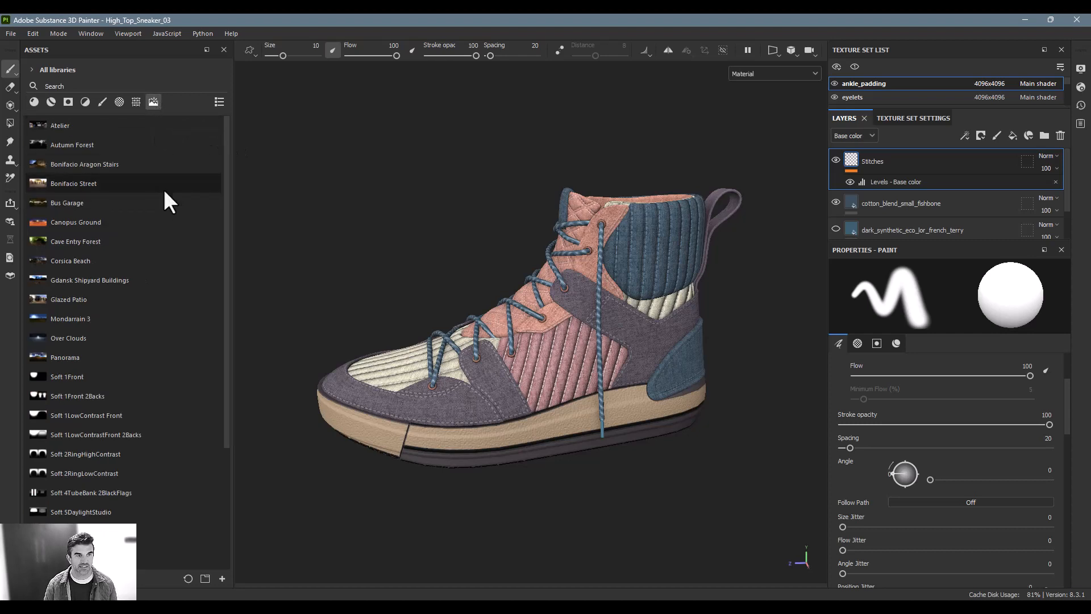
pyautogui.moveTo(55, 245)
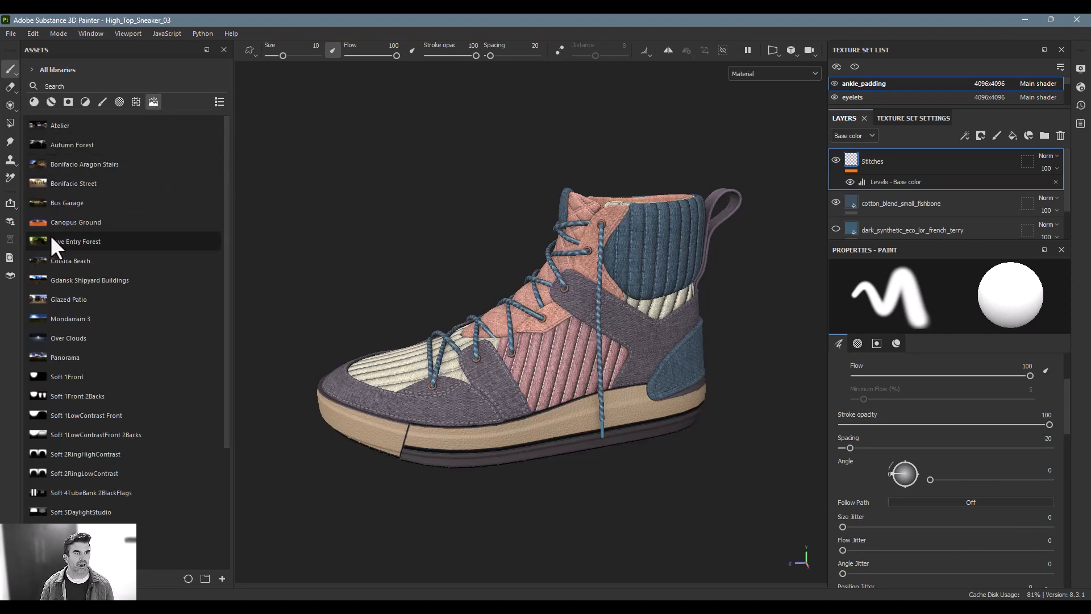
pyautogui.moveTo(90, 280)
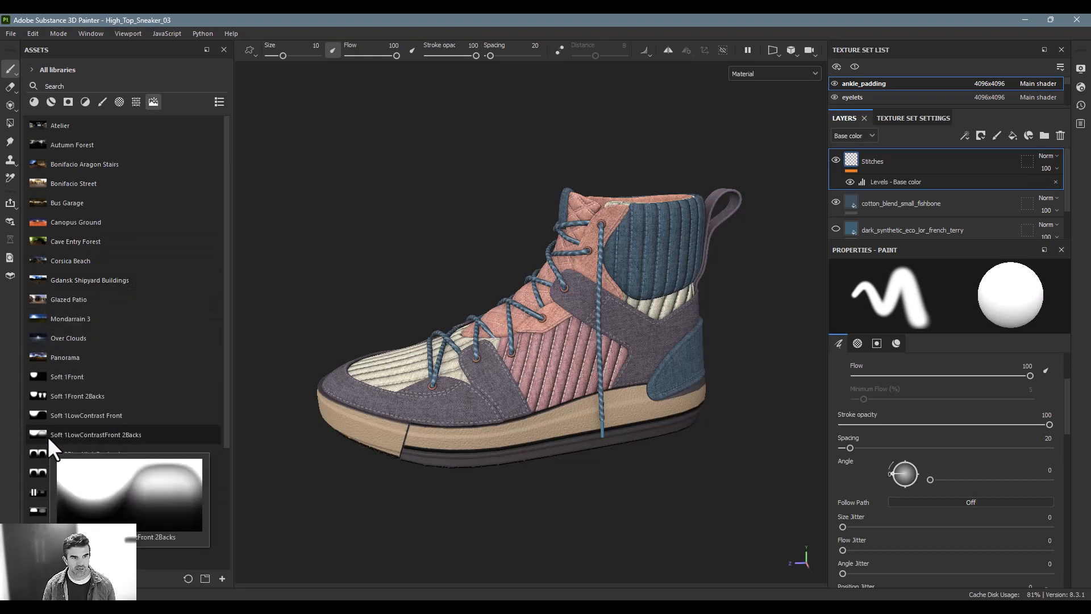
pyautogui.moveTo(66, 419)
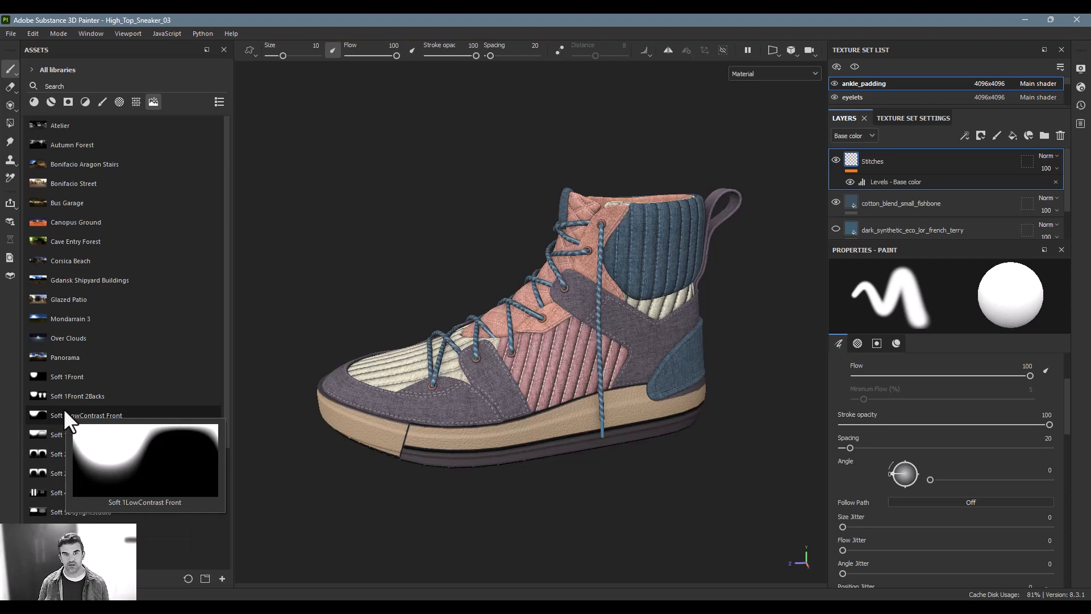
pyautogui.moveTo(65, 400)
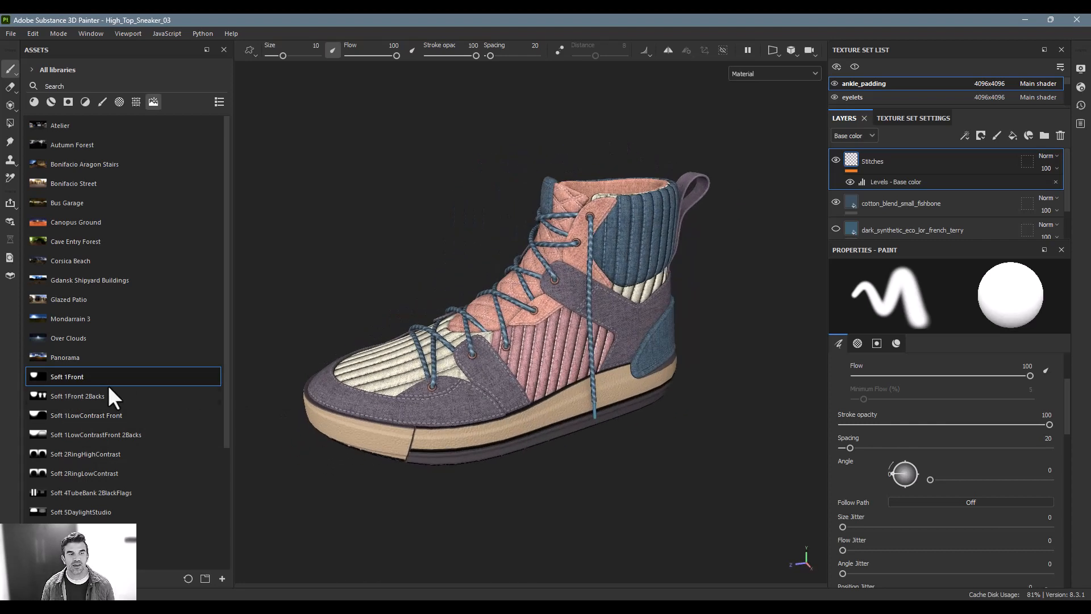
pyautogui.click(86, 415)
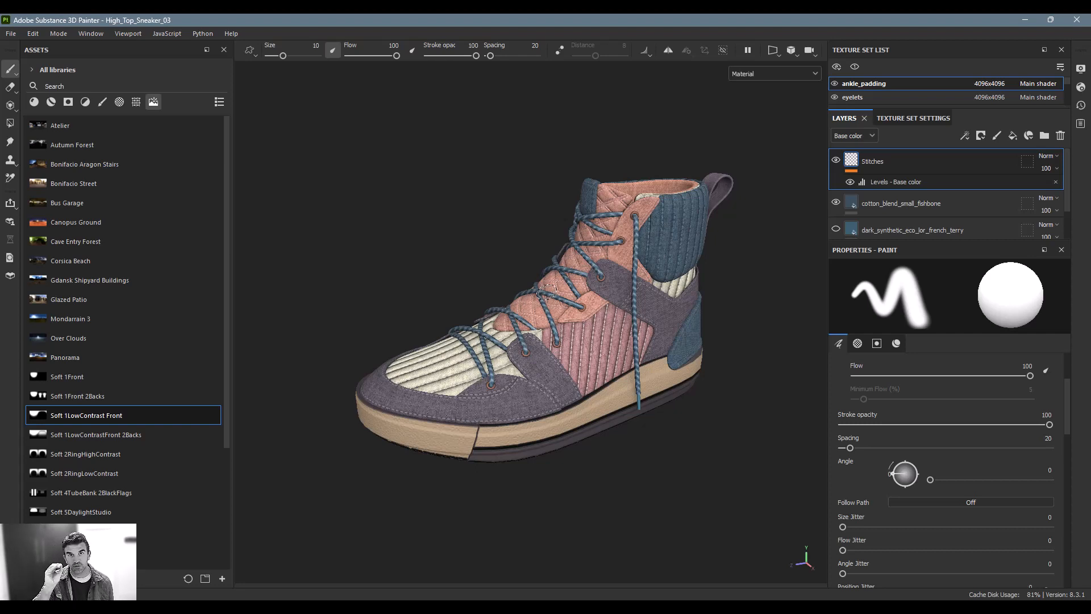
pyautogui.moveTo(542, 264)
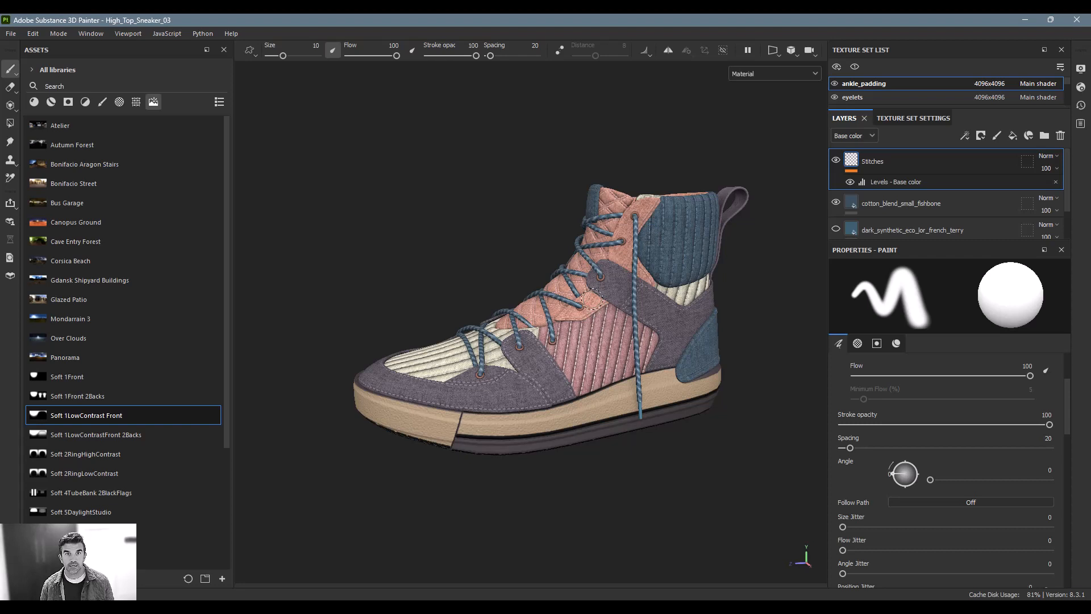
pyautogui.moveTo(75, 458)
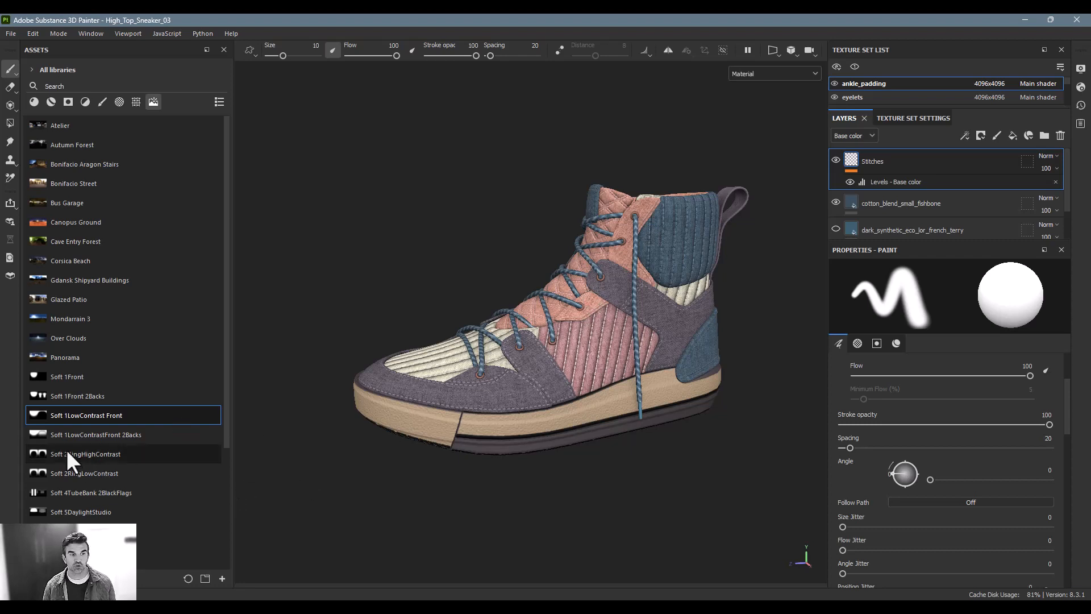
pyautogui.moveTo(86, 453)
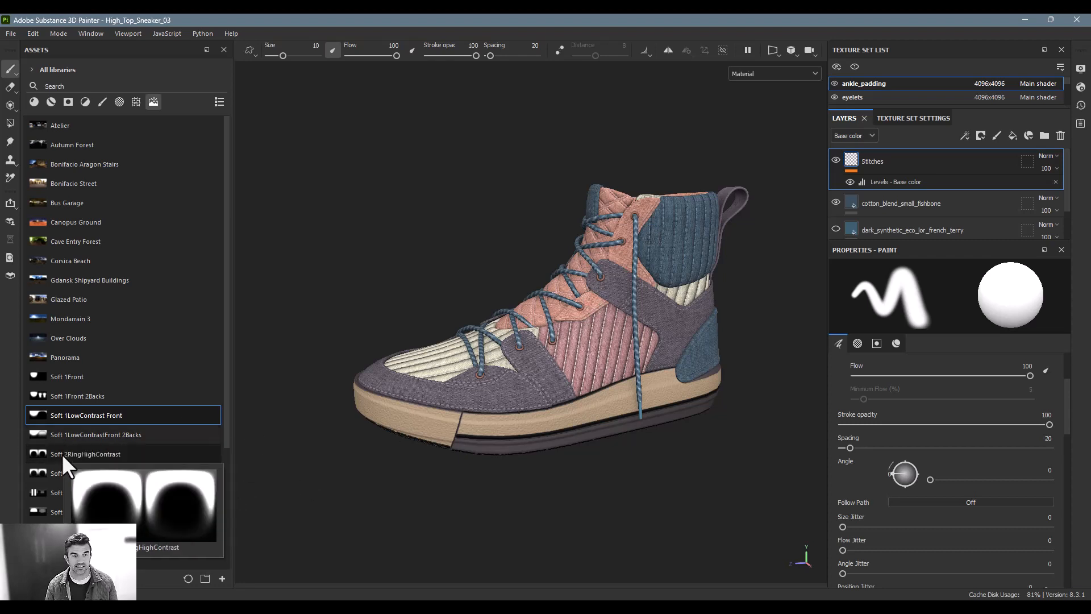
pyautogui.click(86, 453)
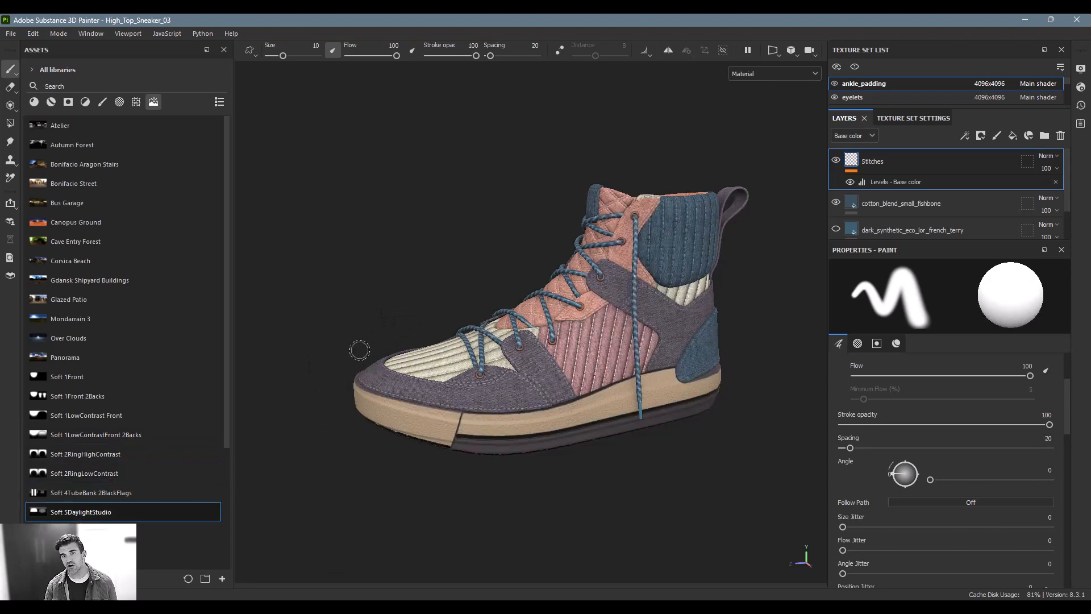
pyautogui.moveTo(360, 349); pyautogui.dragTo(459, 362)
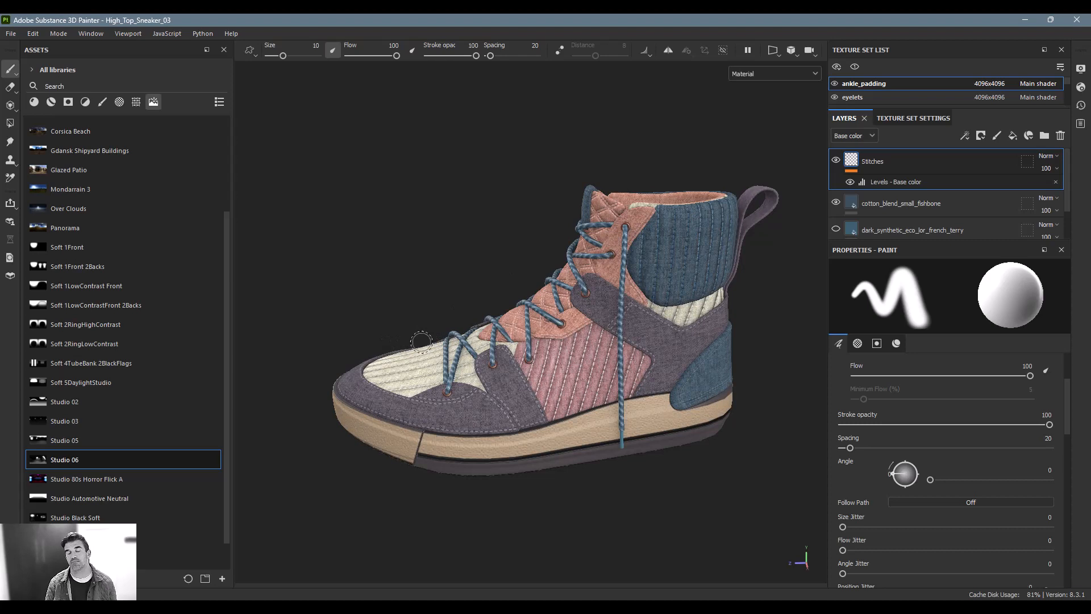
pyautogui.moveTo(423, 332)
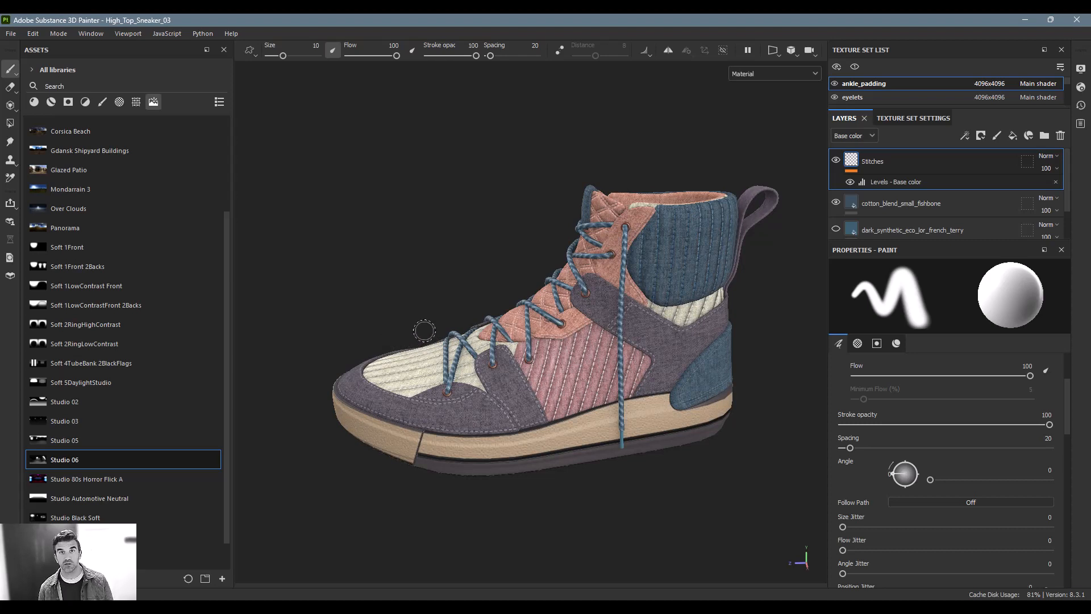
pyautogui.moveTo(434, 327)
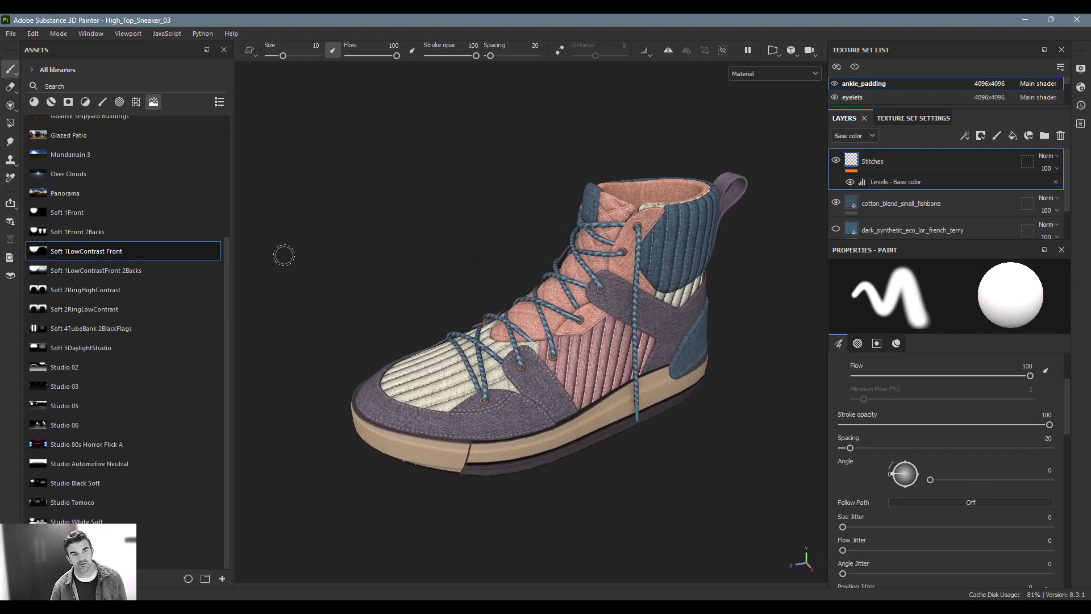
pyautogui.moveTo(93, 209)
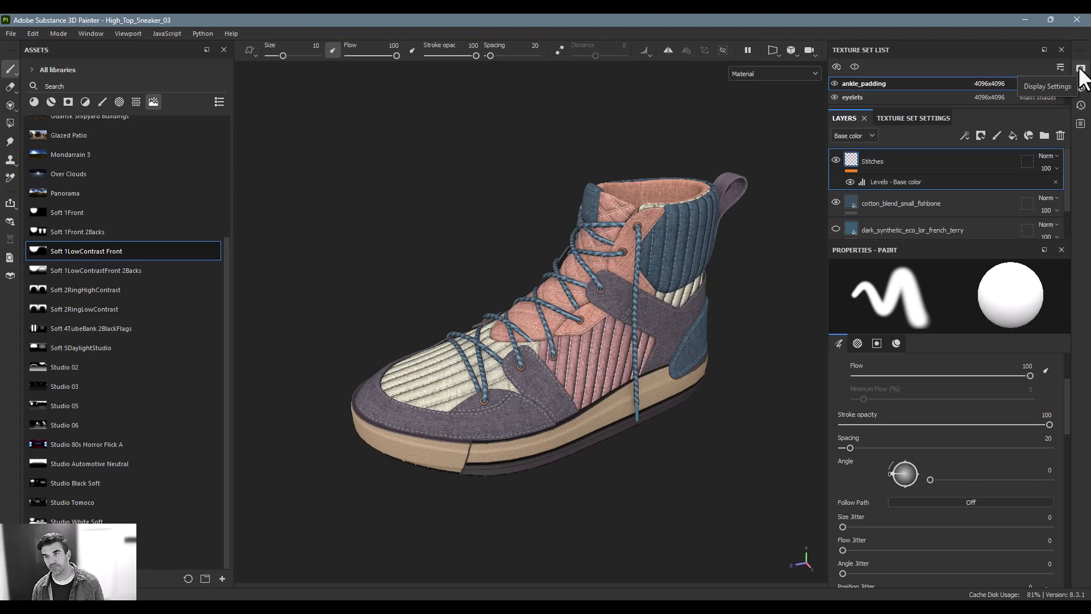
# In Display Settings, increase the Panorama environment blur and rotation, inspecting the sneaker.
pyautogui.click(1080, 67)
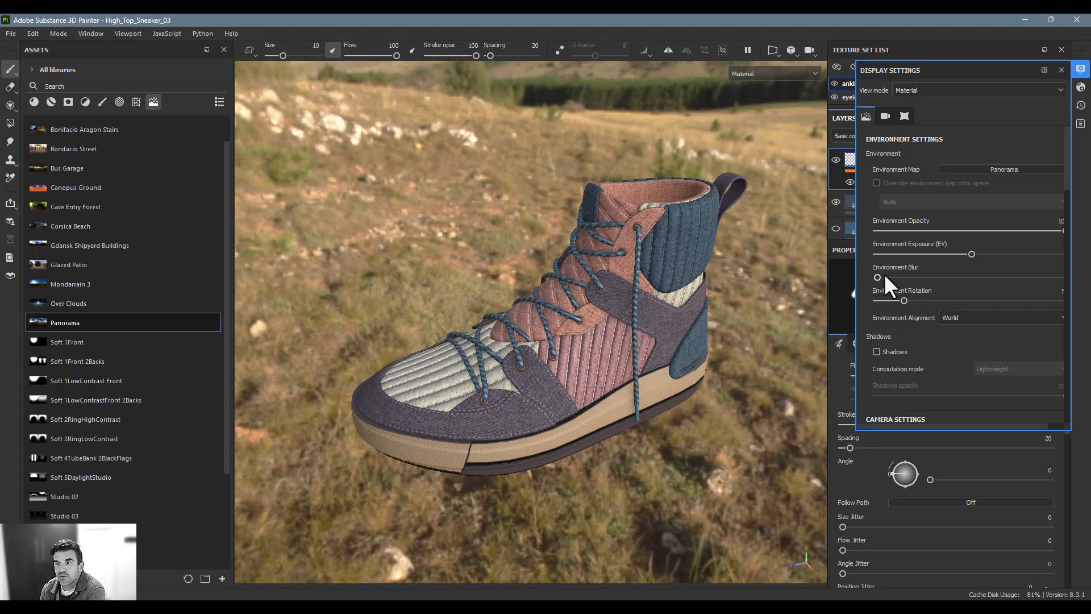
pyautogui.moveTo(878, 278); pyautogui.dragTo(930, 278)
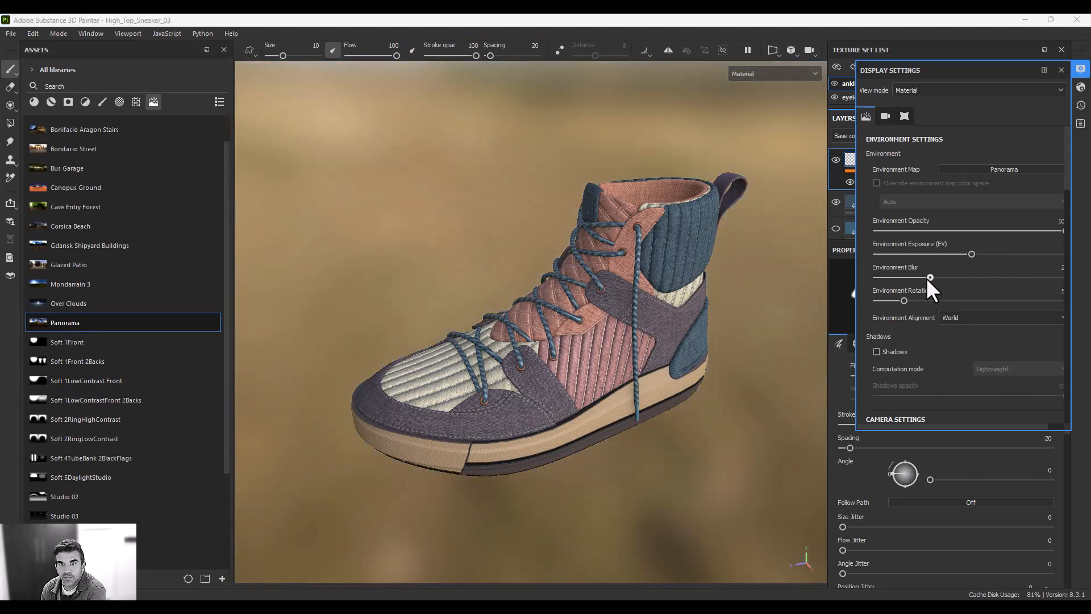
pyautogui.moveTo(931, 276); pyautogui.dragTo(972, 277)
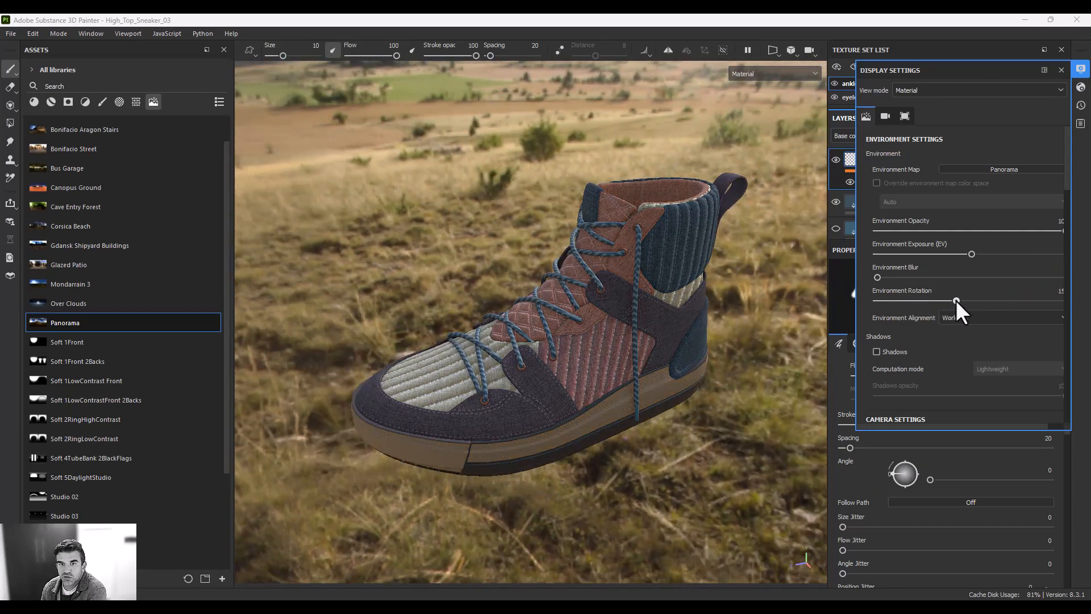
pyautogui.moveTo(955, 300); pyautogui.dragTo(920, 301)
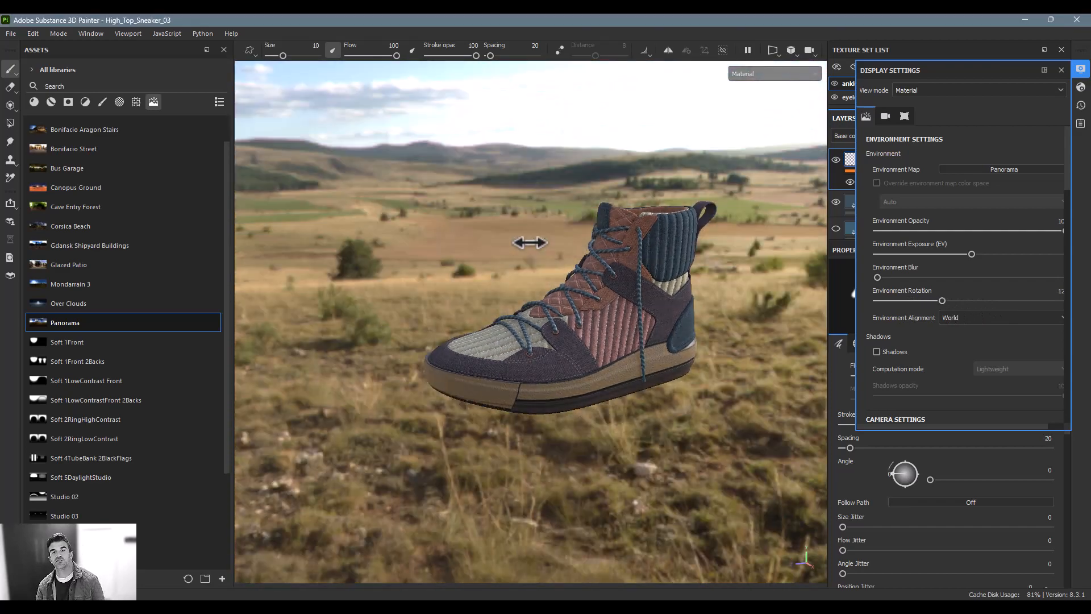
pyautogui.moveTo(942, 300); pyautogui.dragTo(905, 300)
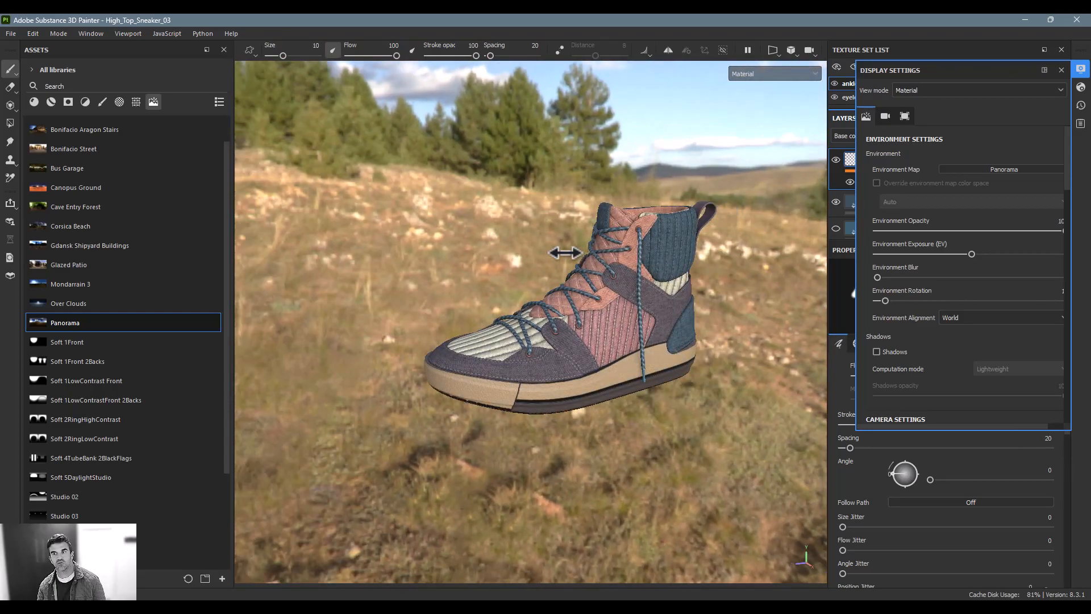
# Expand the Environment Alignment choices for the Panorama environment.
pyautogui.click(1001, 317)
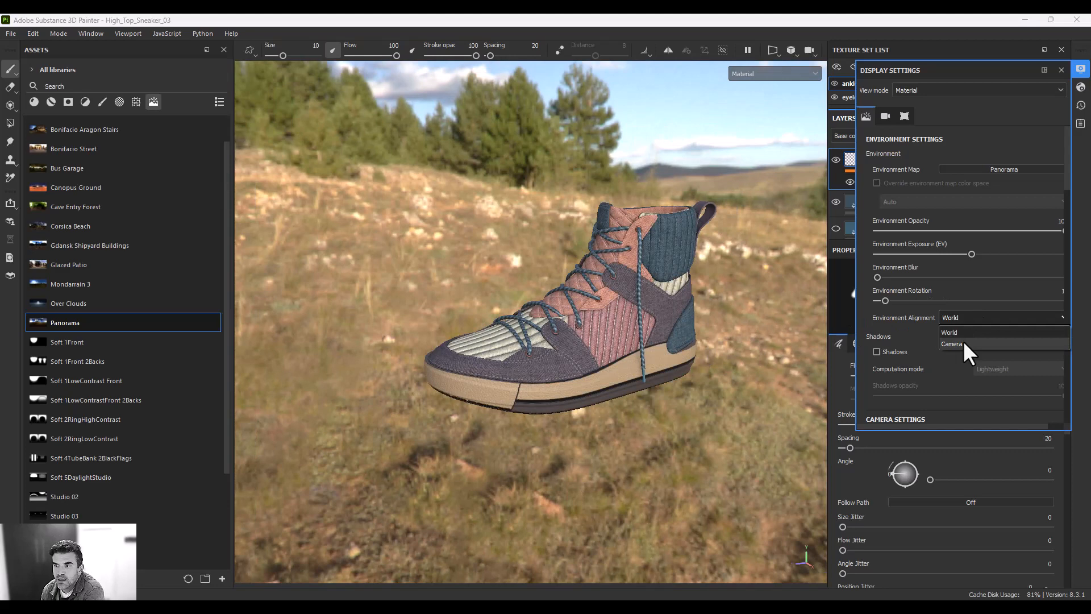
# Align the environment to Camera, rotate it around the shoe, return to World alignment and enable Shadows.
pyautogui.click(951, 343)
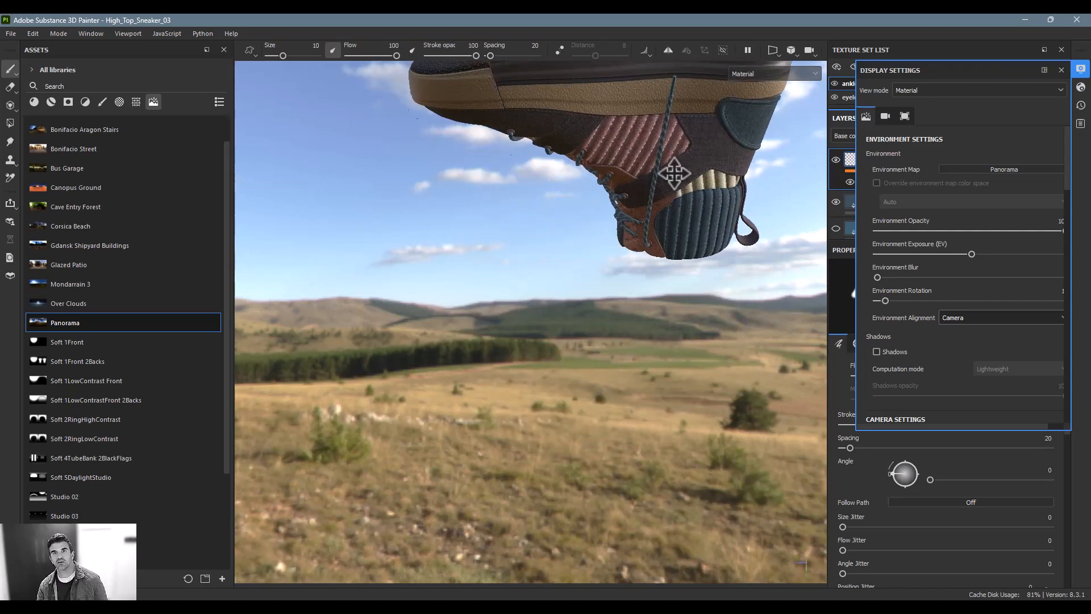
pyautogui.moveTo(884, 300); pyautogui.dragTo(1040, 300)
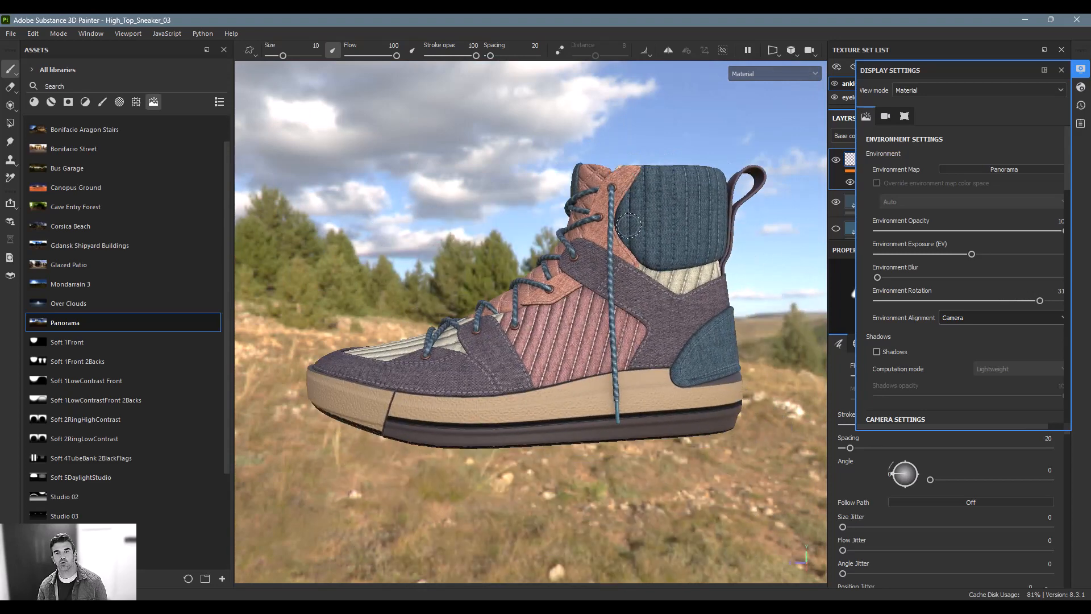
pyautogui.click(1000, 317)
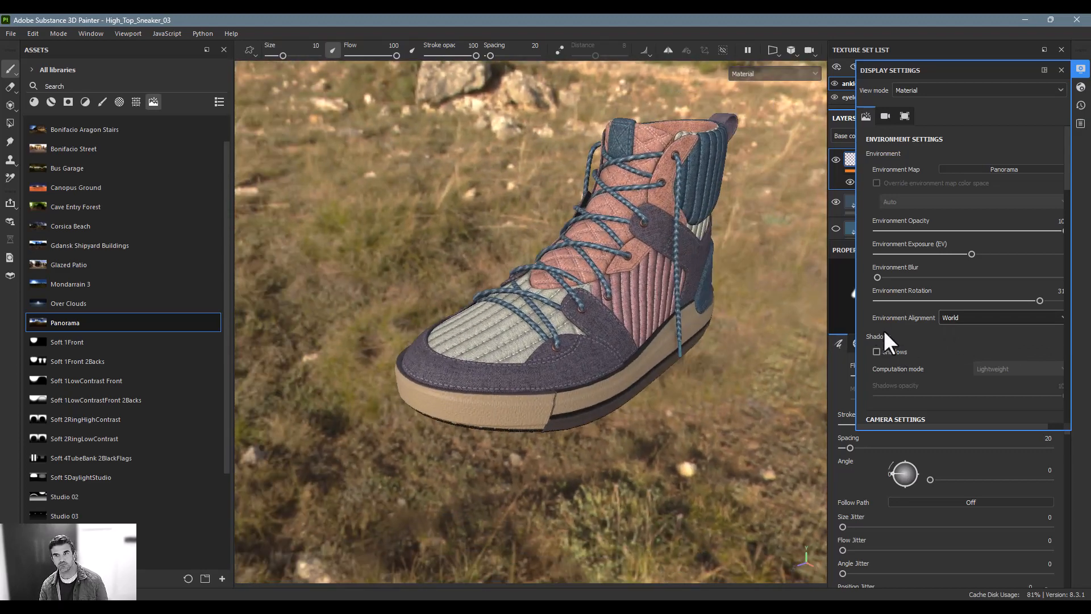
pyautogui.click(876, 352)
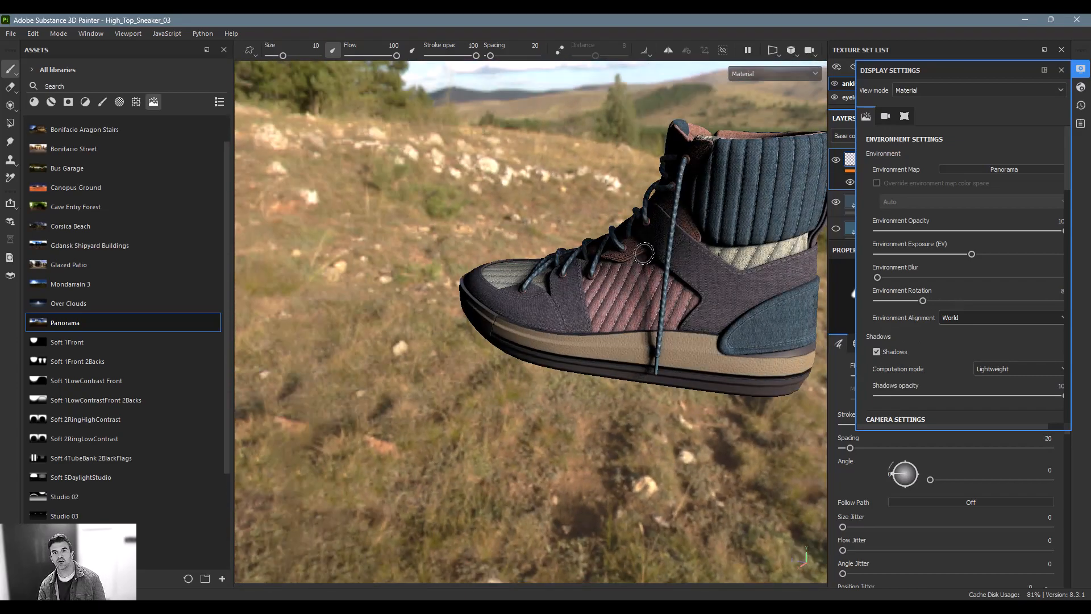
# Rotate the shadow-casting environment lighting further around the shoe.
pyautogui.moveTo(922, 301); pyautogui.dragTo(1048, 300)
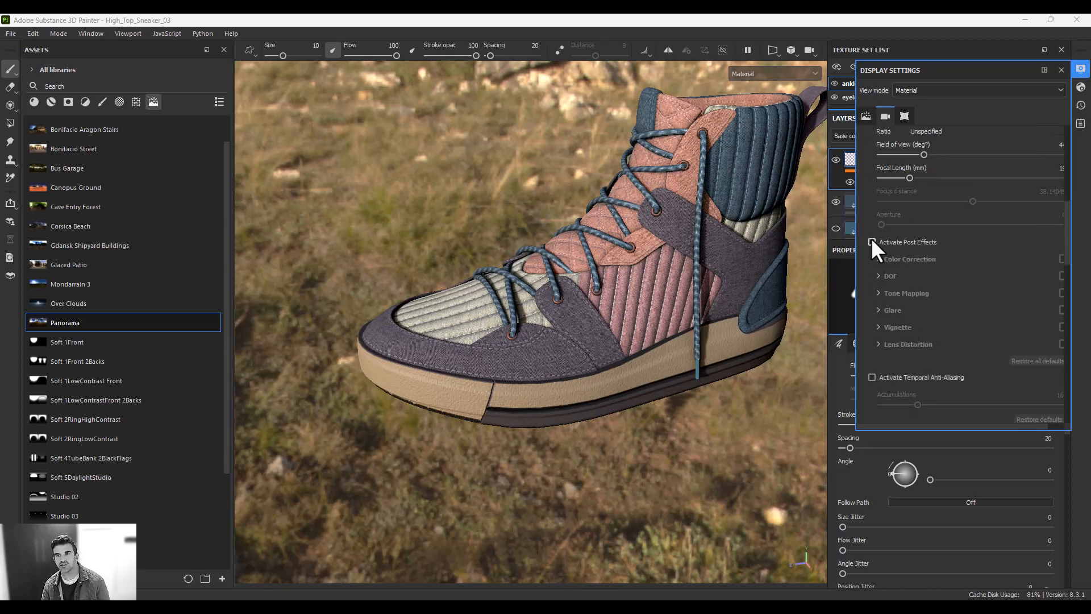
# Enable Activate Post Effects and review Viewport Settings down to Mesh wireframe.
pyautogui.click(871, 242)
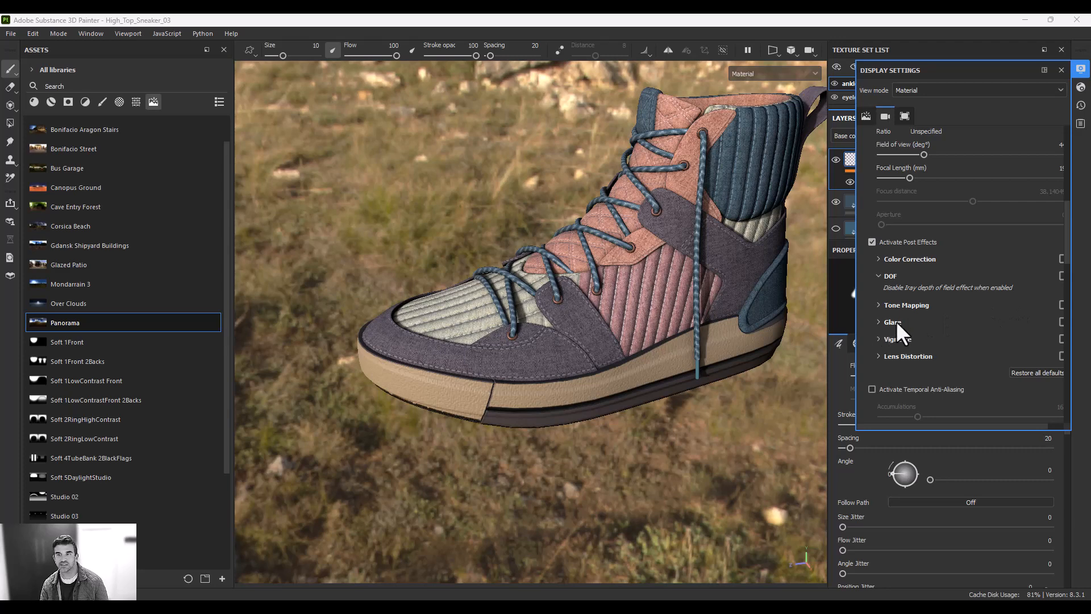
pyautogui.scroll(-3)
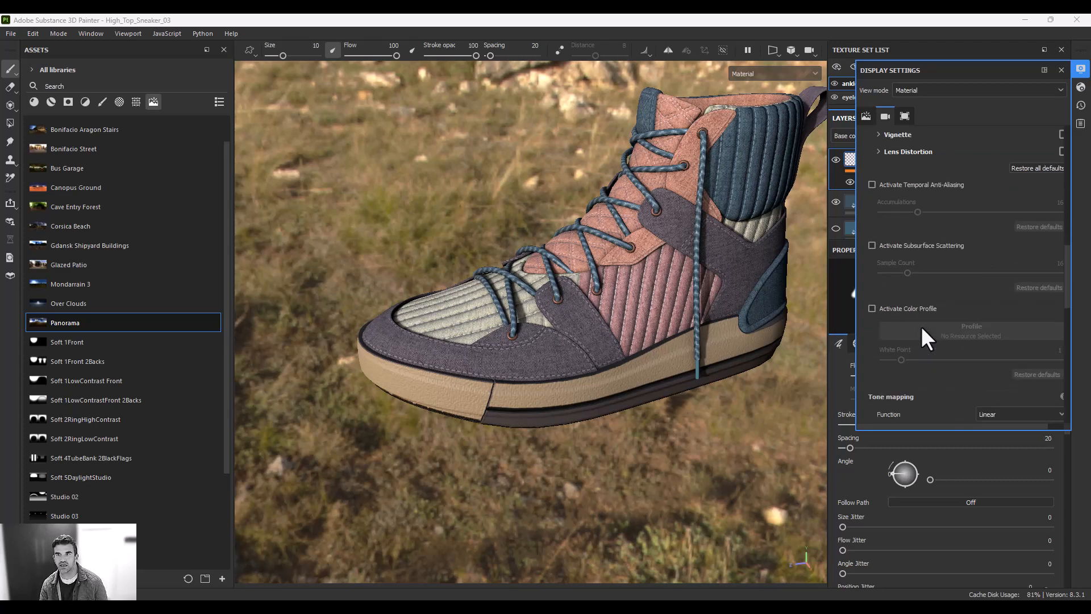
pyautogui.scroll(-3)
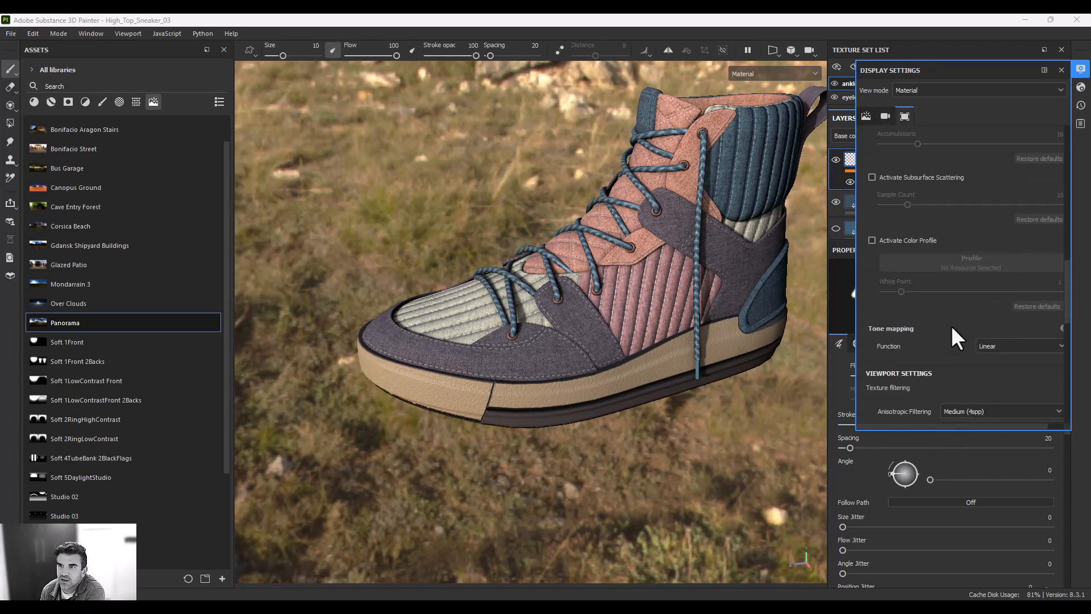
pyautogui.scroll(-3)
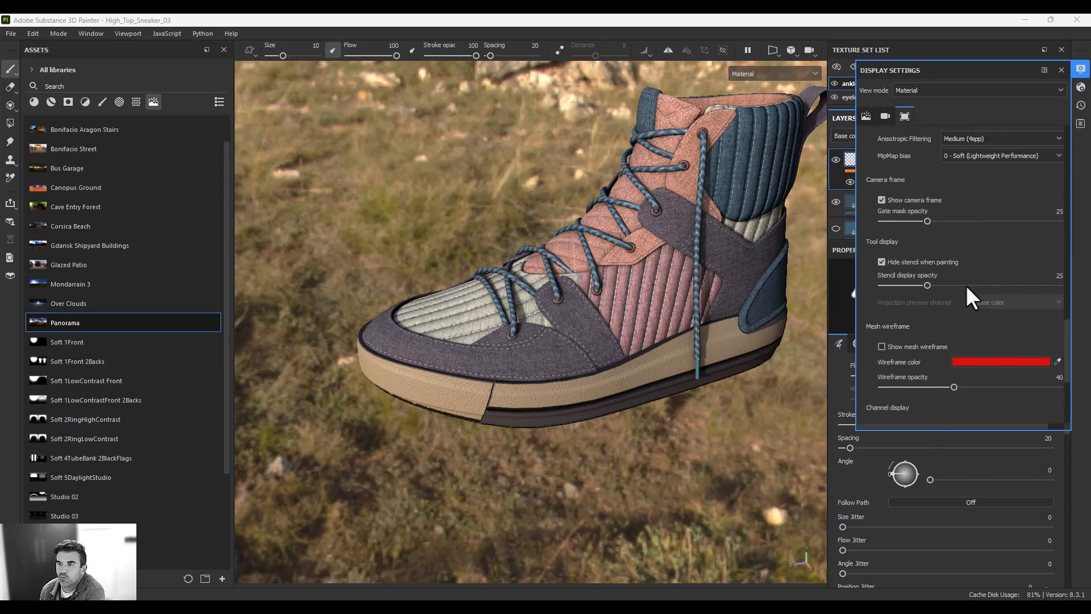
# Show the mesh wireframe, set the grid axis to X in red at opacity 100, then hide the wireframe.
pyautogui.click(881, 347)
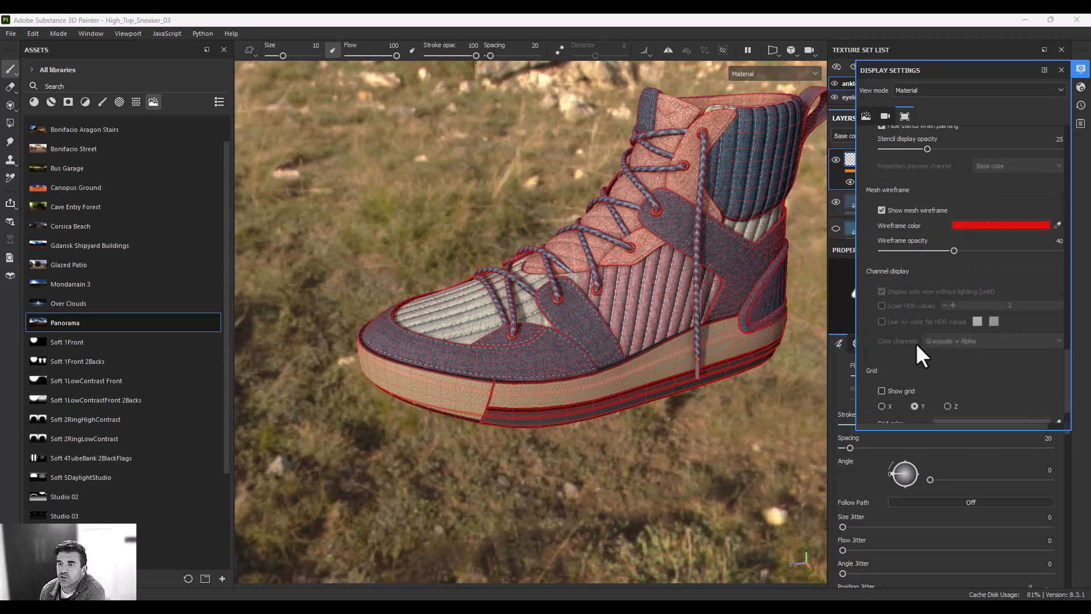
pyautogui.scroll(-3)
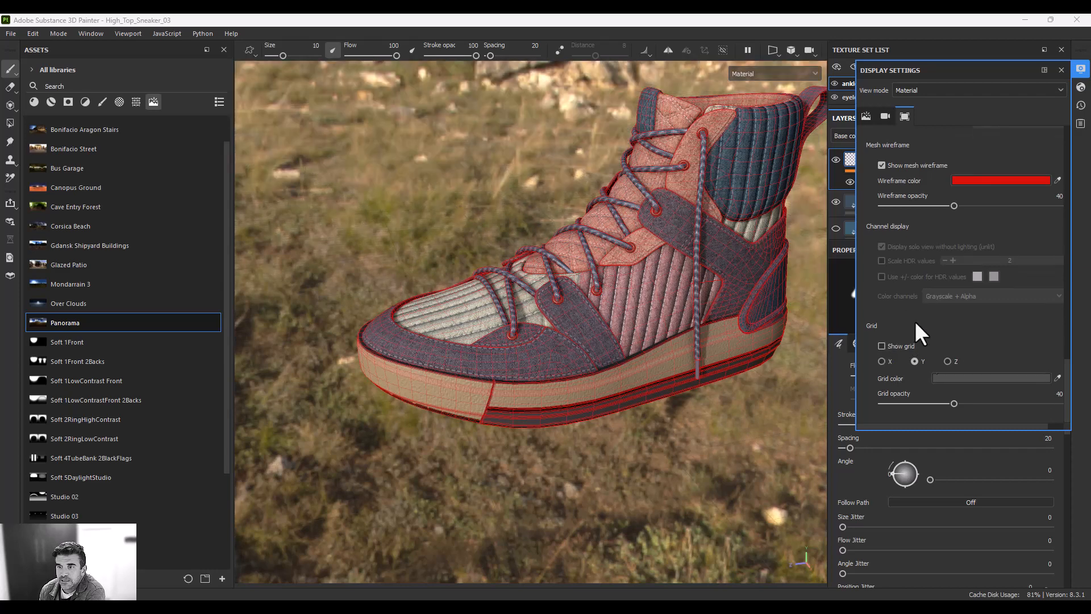
pyautogui.click(882, 346)
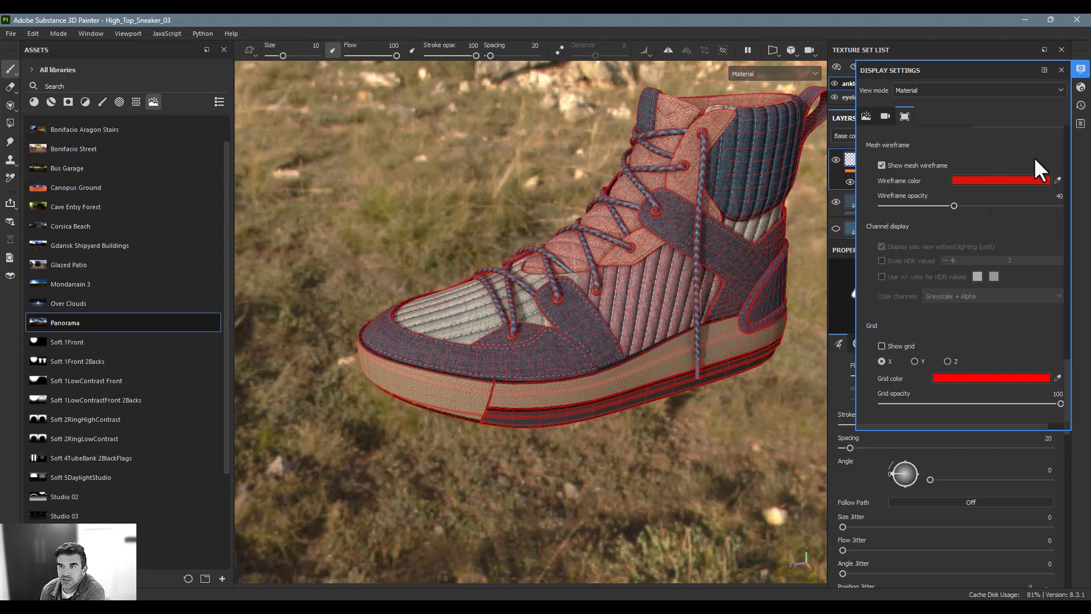
pyautogui.click(881, 165)
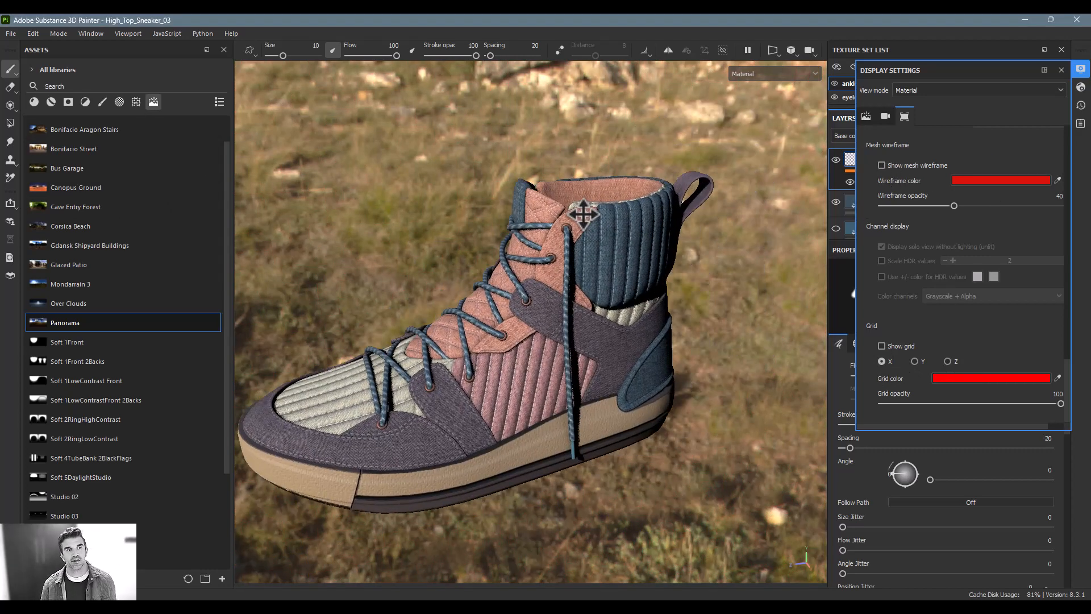
# Try Canopus Ground, settle on Soft 1LowContrast Front, and return to the Environment settings.
pyautogui.click(74, 149)
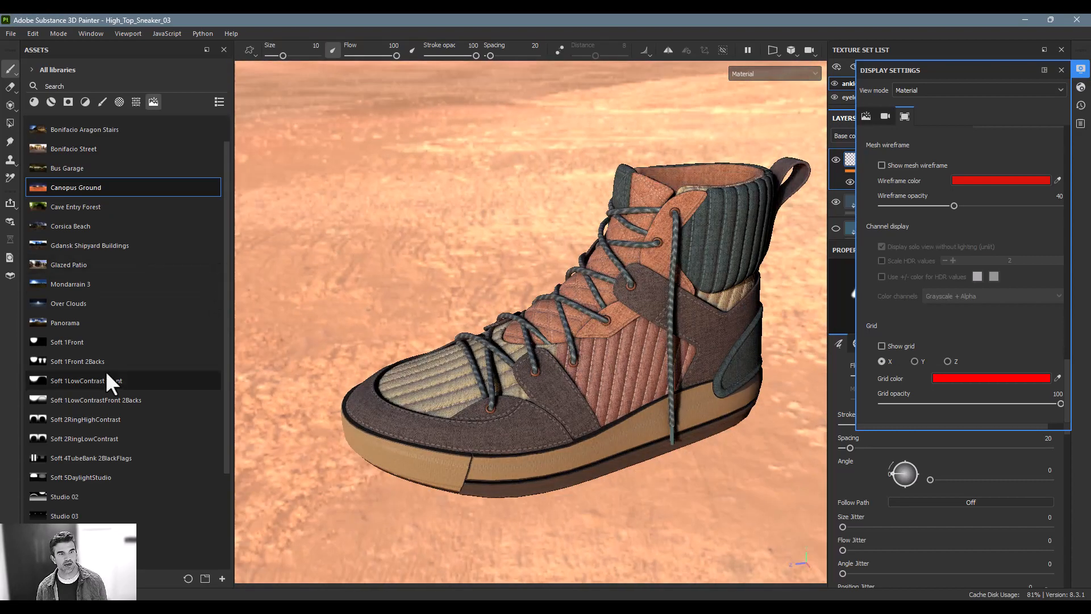
pyautogui.click(86, 380)
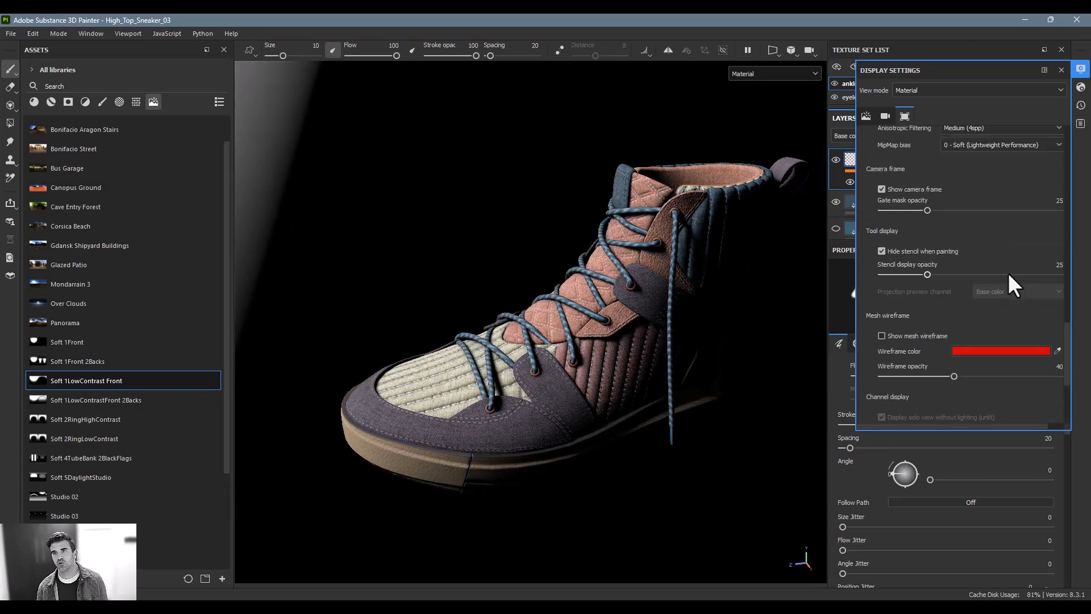
pyautogui.click(885, 116)
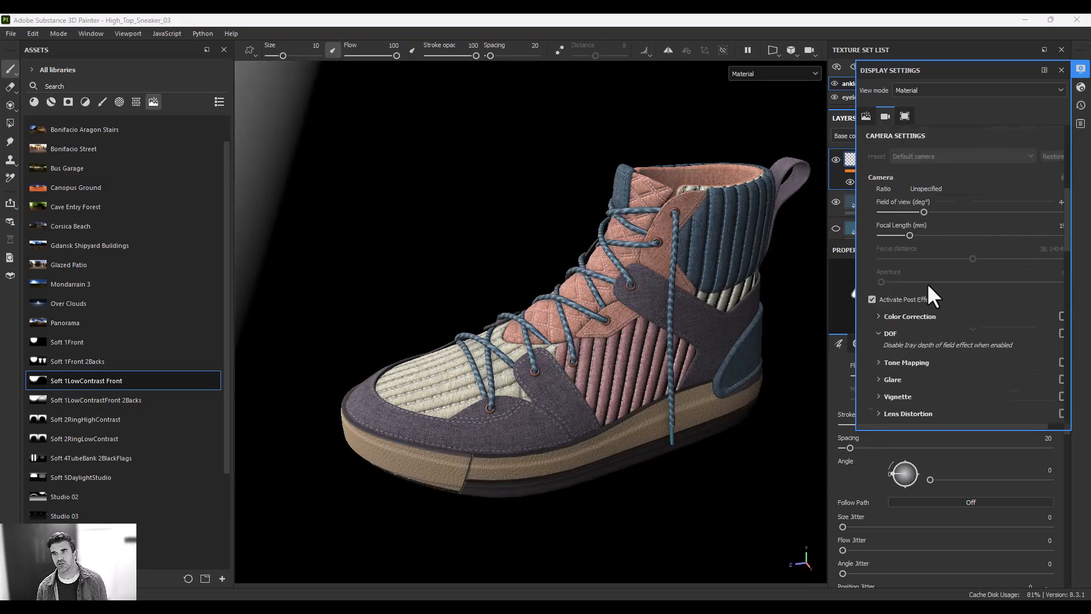
pyautogui.click(865, 116)
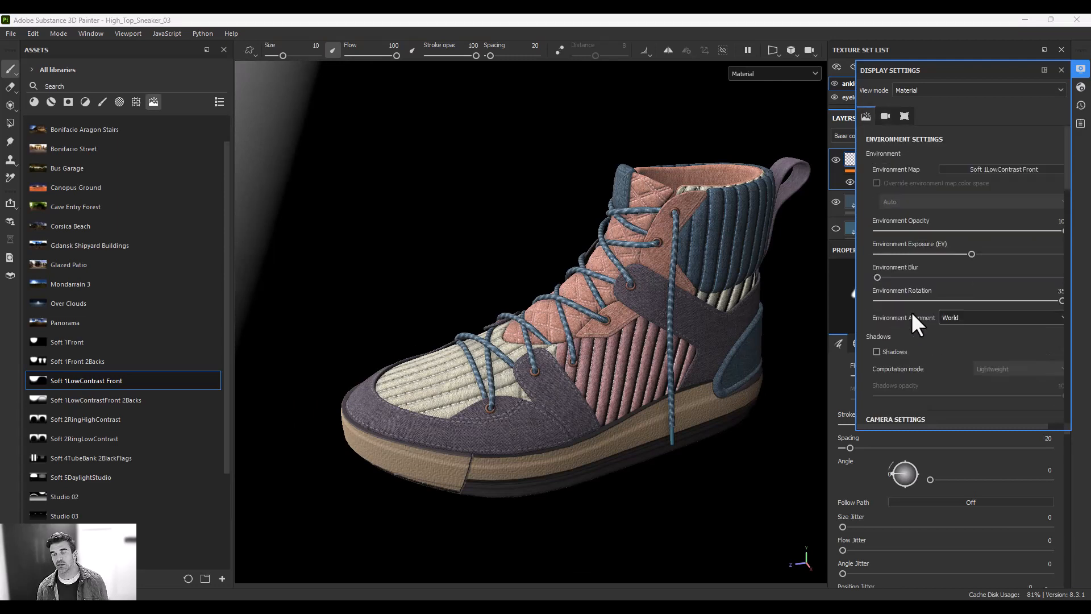
pyautogui.moveTo(959, 244)
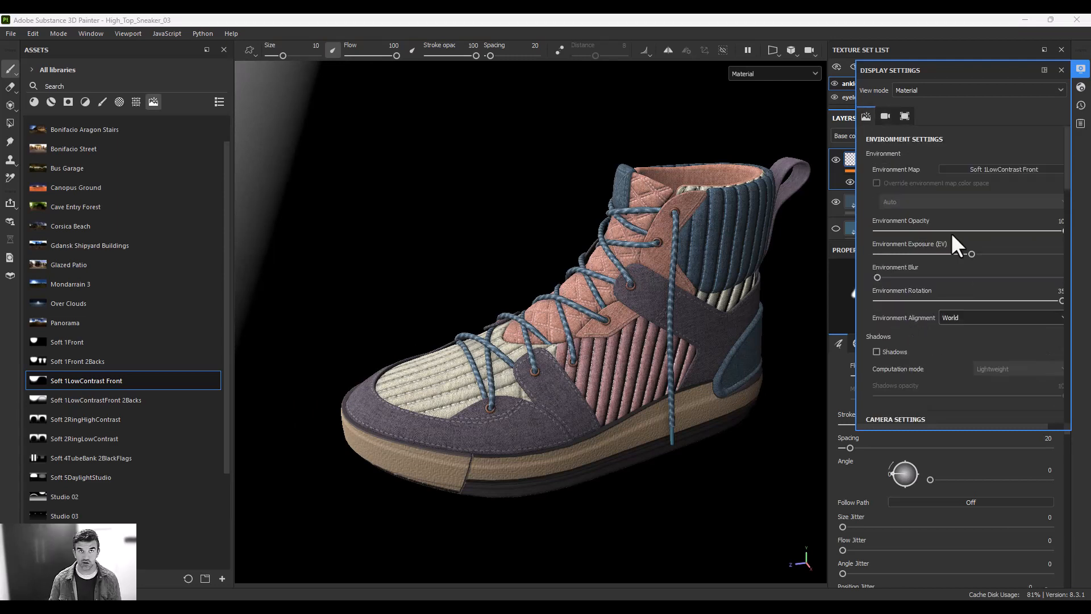